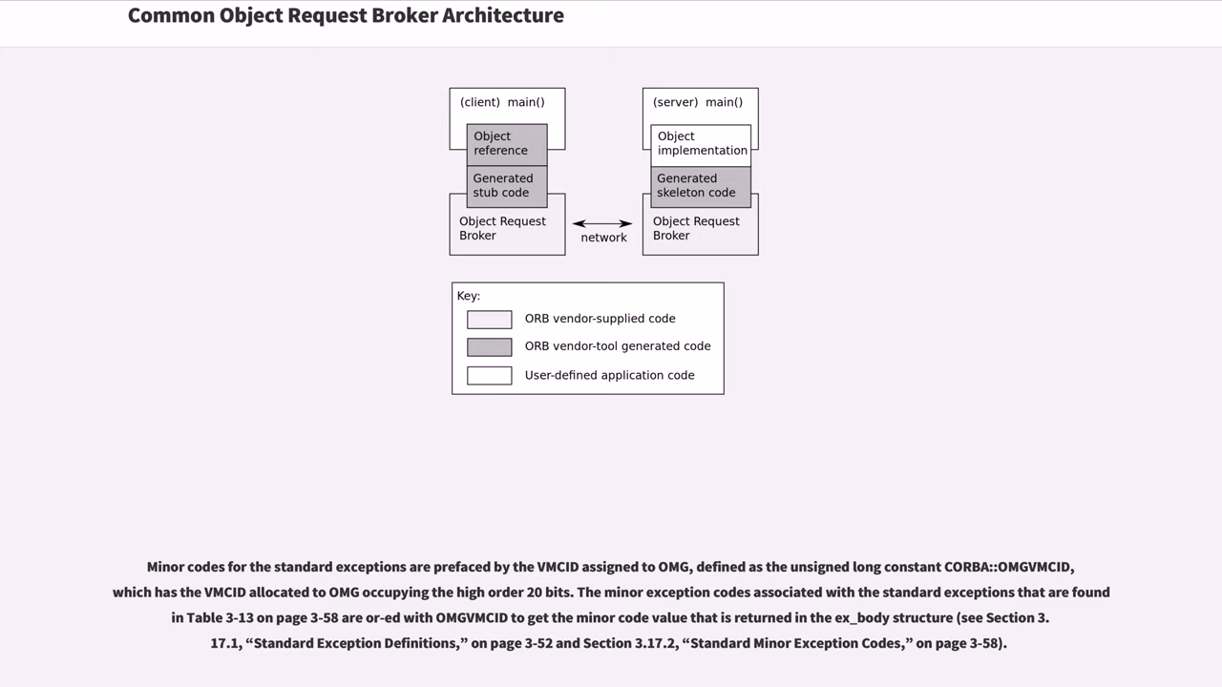
scroll("down", 3)
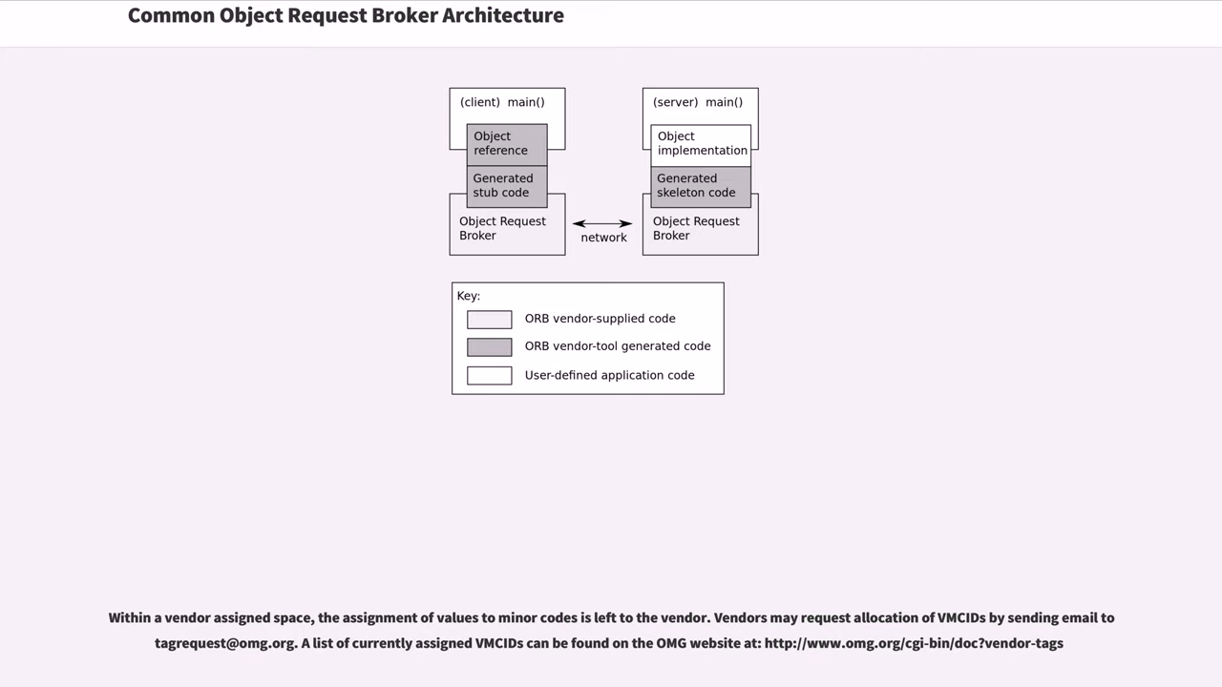